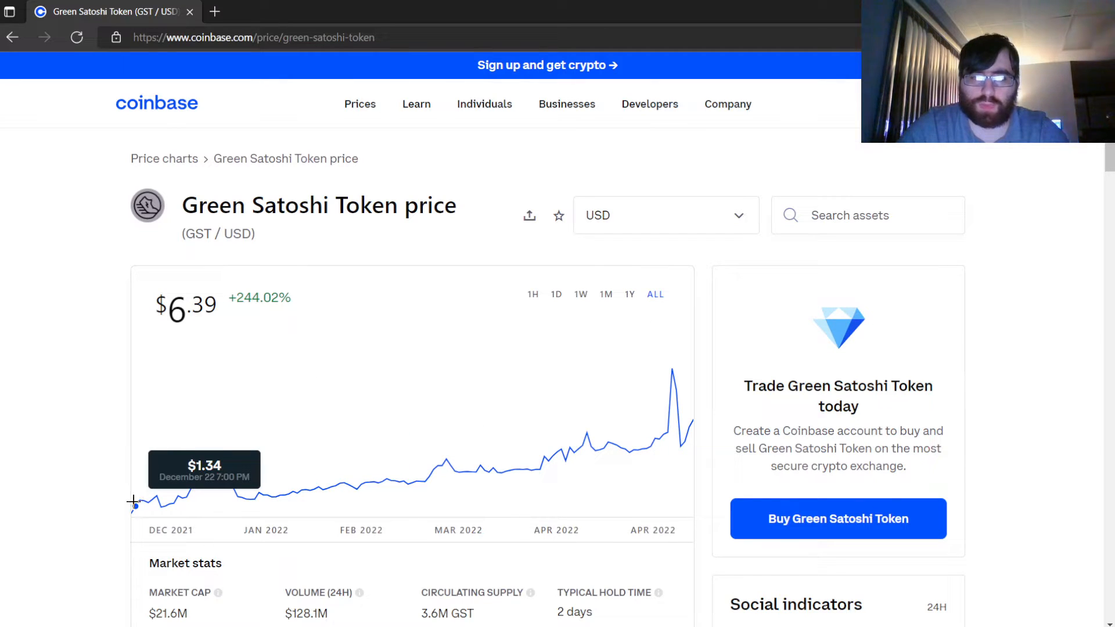
pyautogui.moveTo(670, 370)
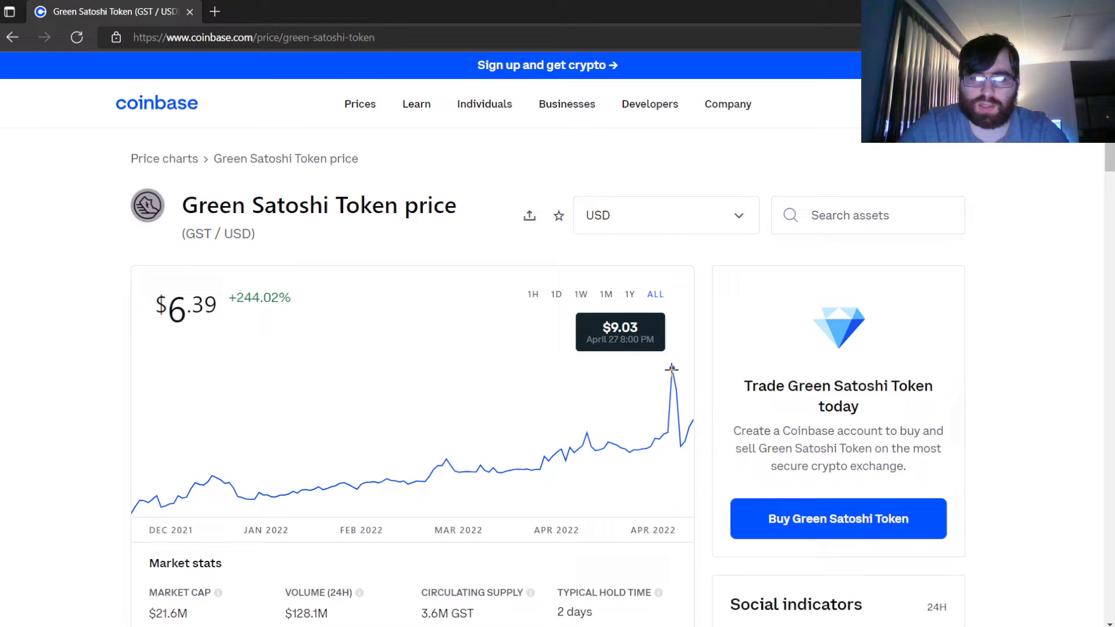
pyautogui.moveTo(167, 543)
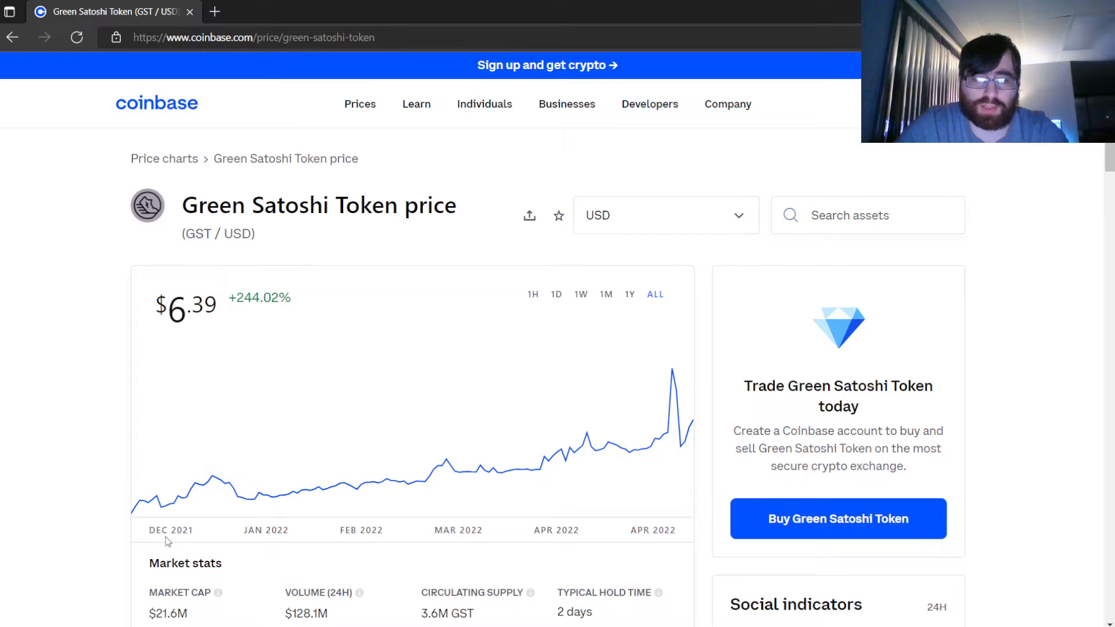
pyautogui.moveTo(475, 520)
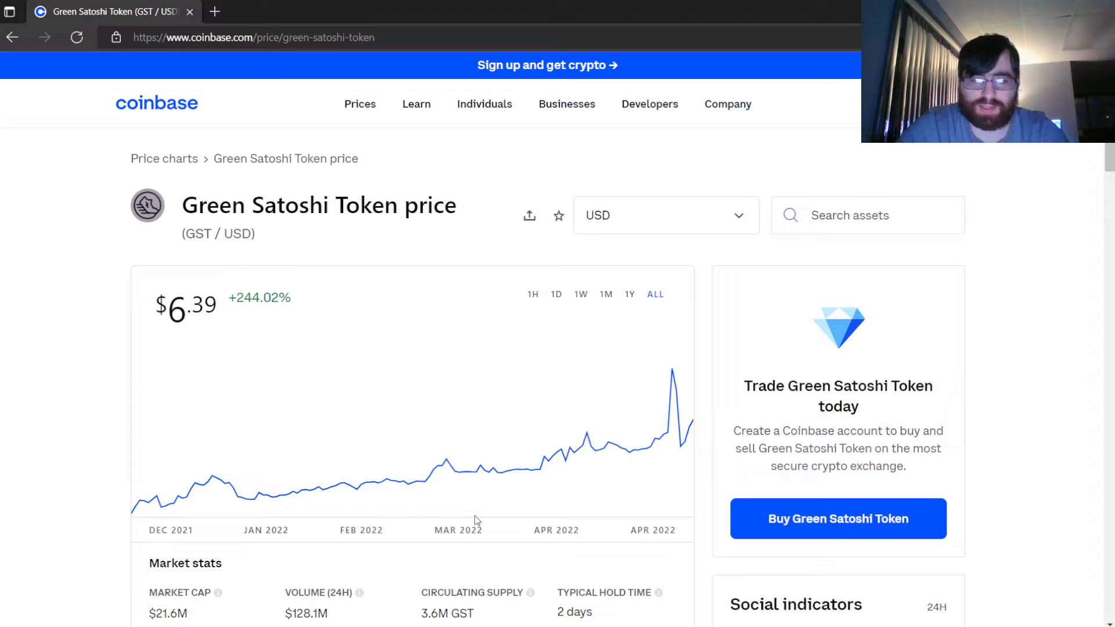
pyautogui.moveTo(220, 515)
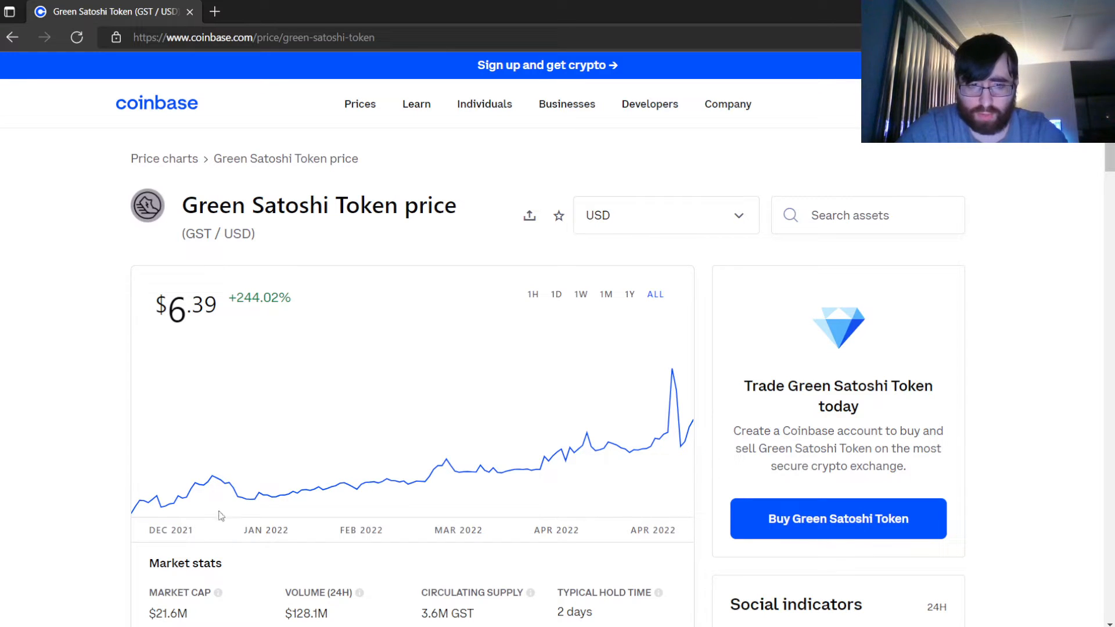
pyautogui.moveTo(271, 496)
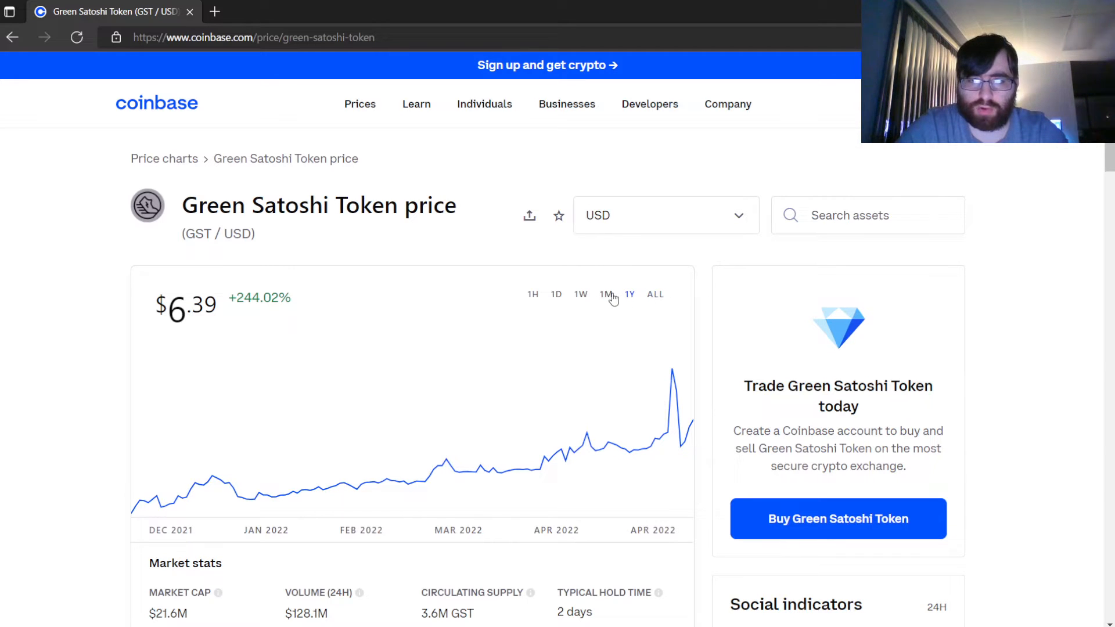
# - Step the GST chart through 1M (+38.36%), 1W (+16.14%) and 1D (+12.95%) ranges
pyautogui.click(606, 294)
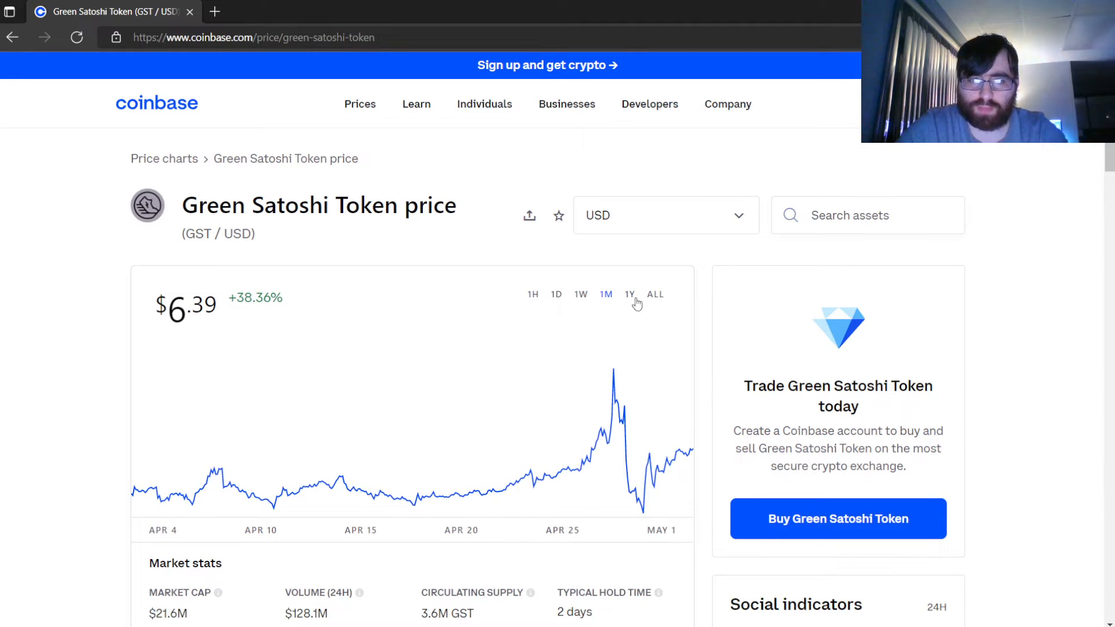
pyautogui.click(581, 294)
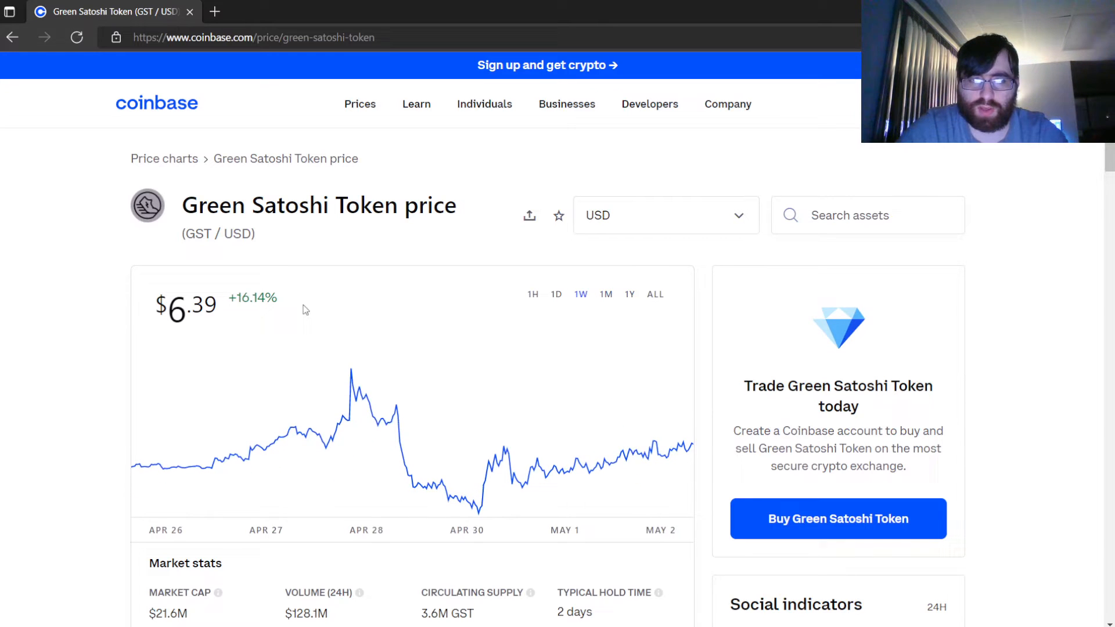
pyautogui.click(557, 294)
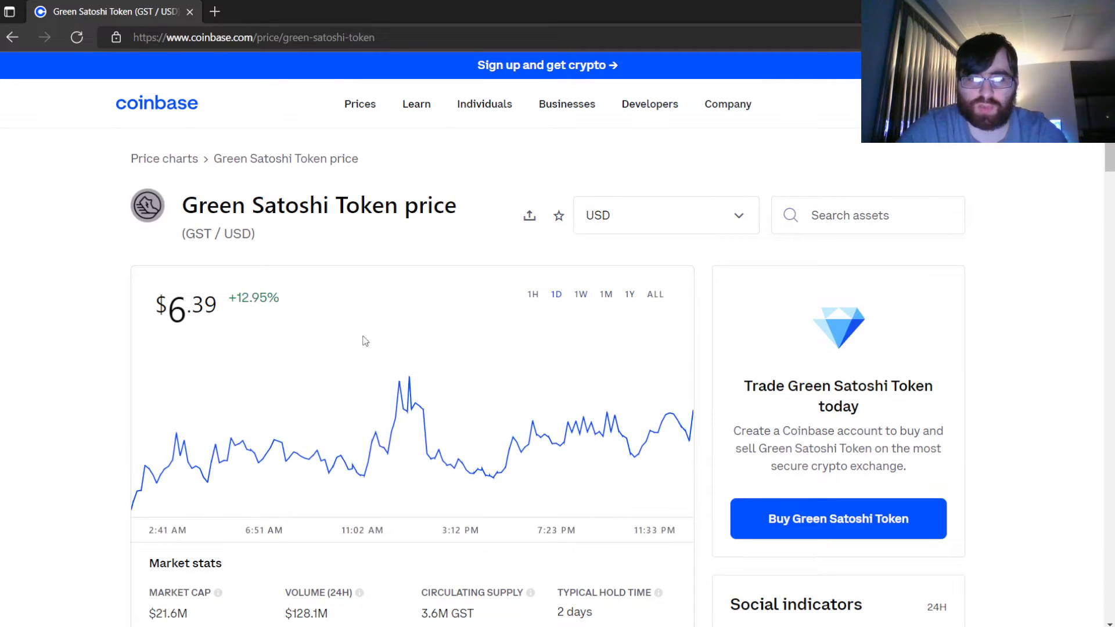
pyautogui.moveTo(427, 415)
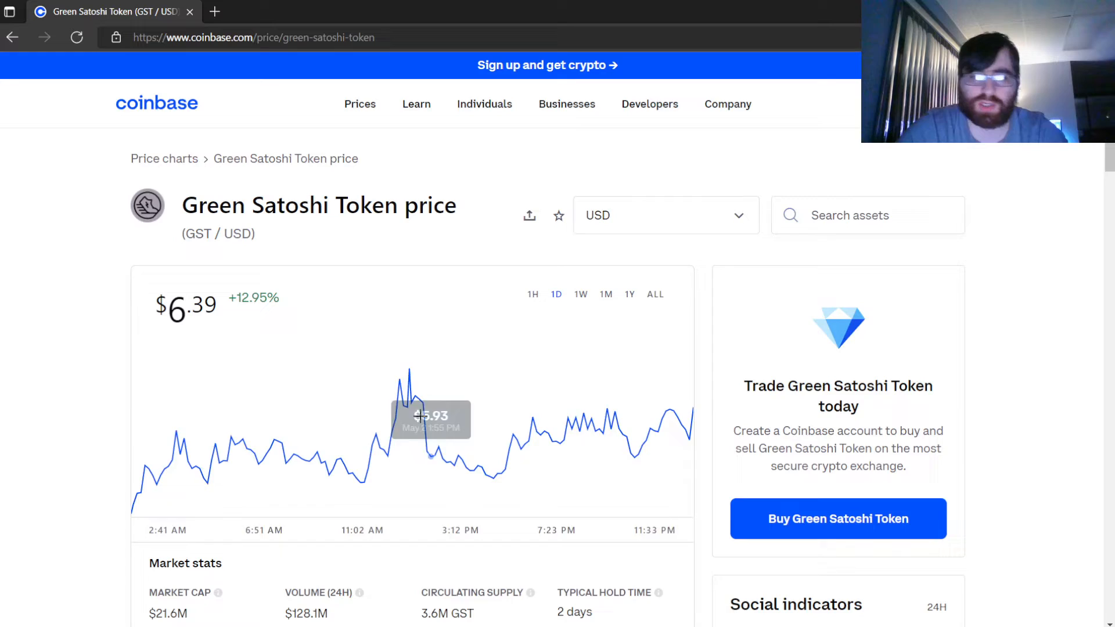
# - Reveal the market stats and highlight popularity #157 and the $9.03 all-time high
pyautogui.scroll(-3)
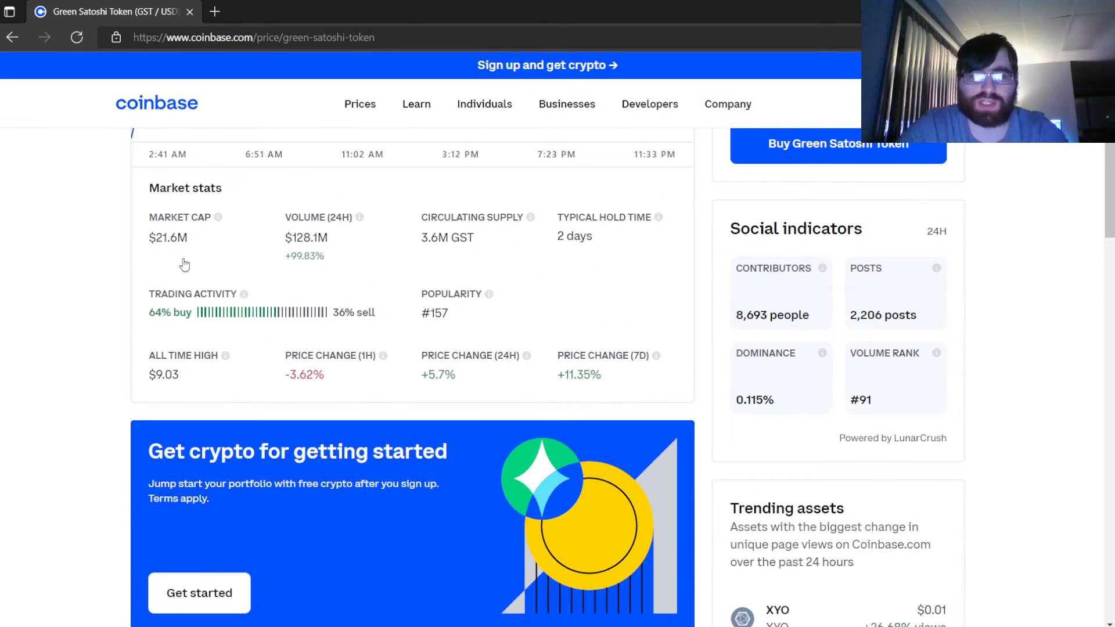
pyautogui.moveTo(294, 252)
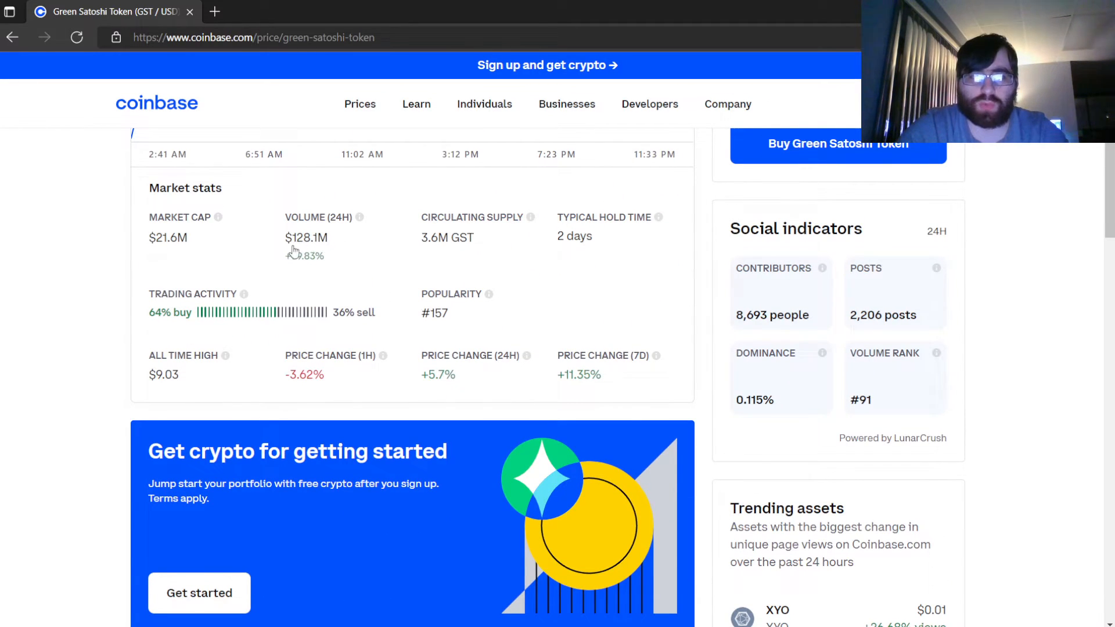
pyautogui.moveTo(335, 283)
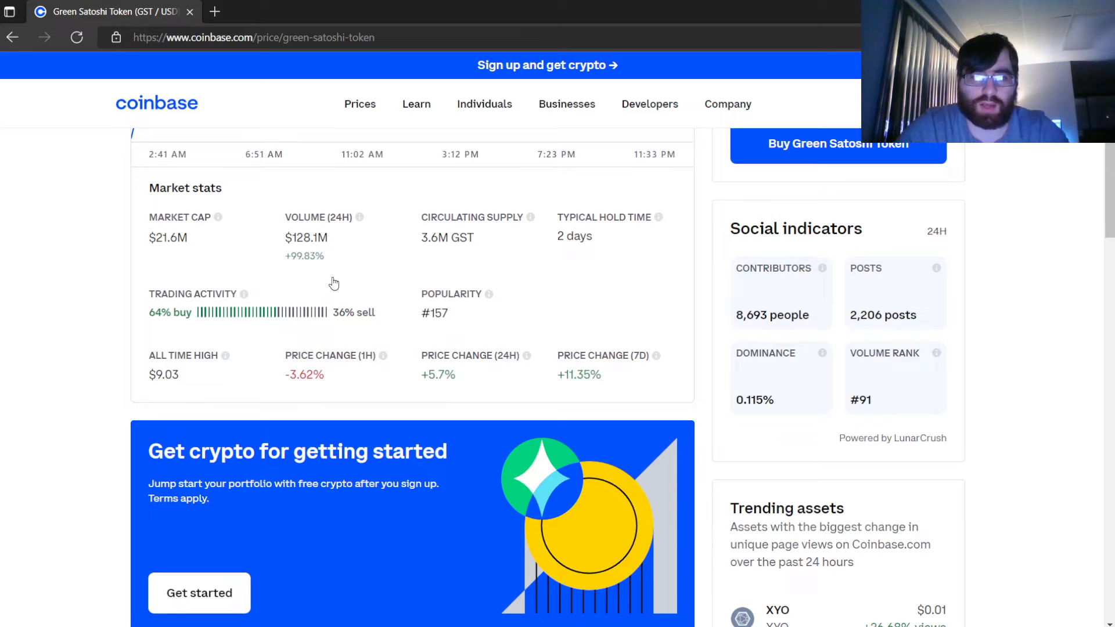
pyautogui.moveTo(325, 267)
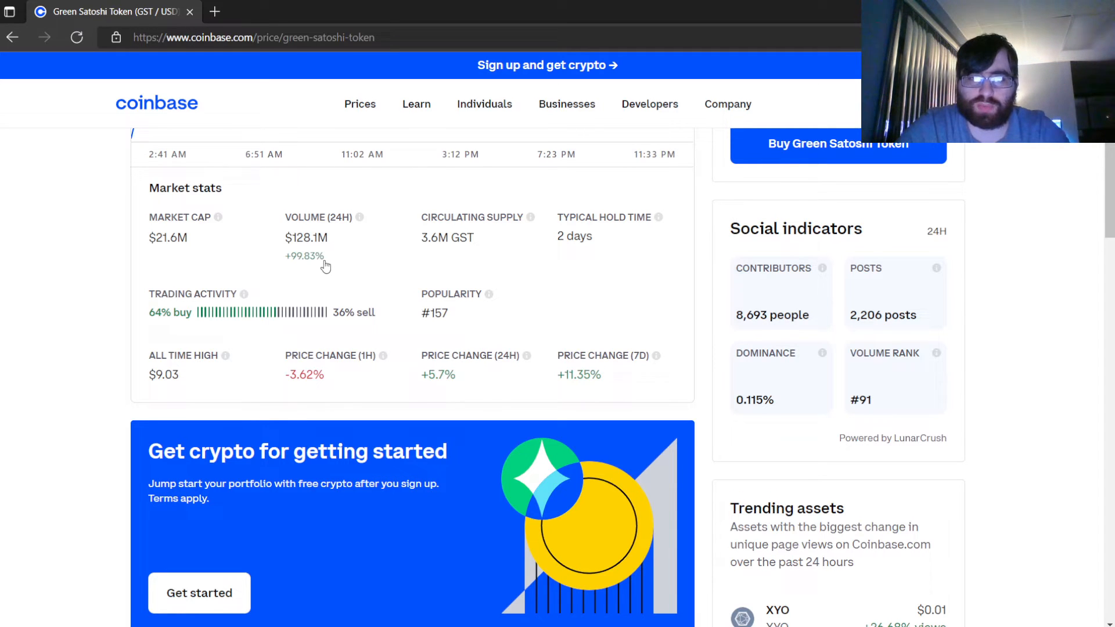
pyautogui.moveTo(635, 252)
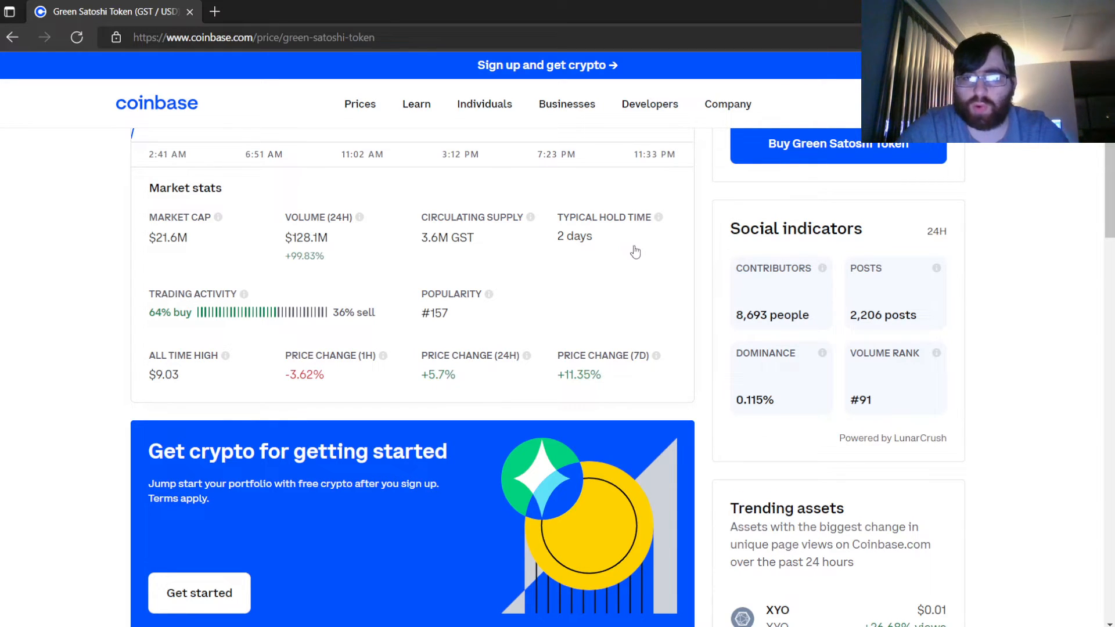
pyautogui.moveTo(169, 359)
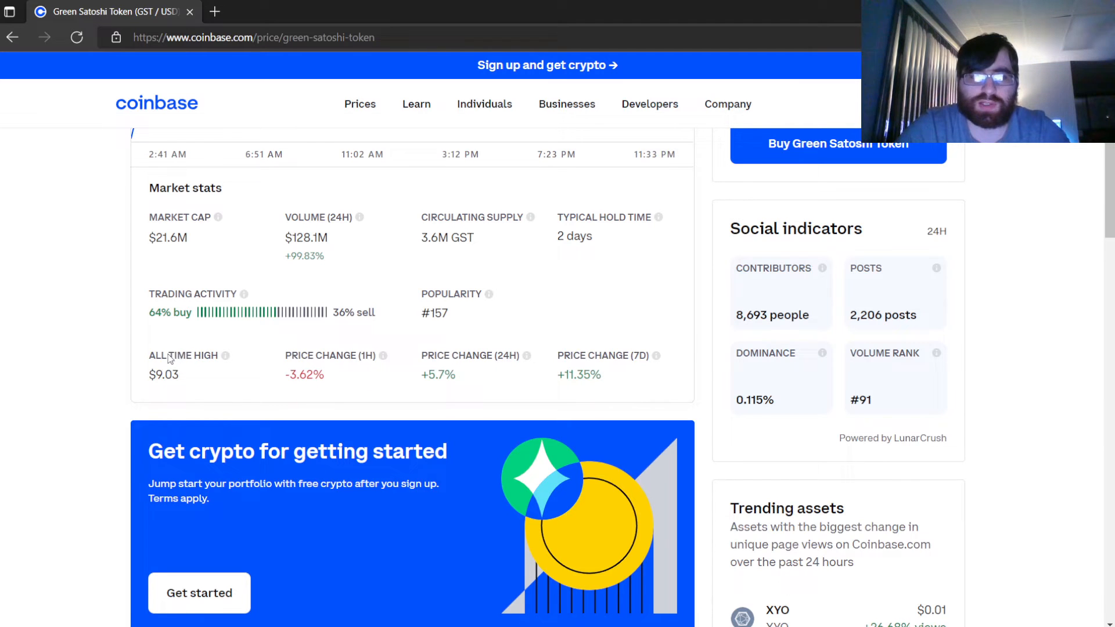
pyautogui.moveTo(179, 337)
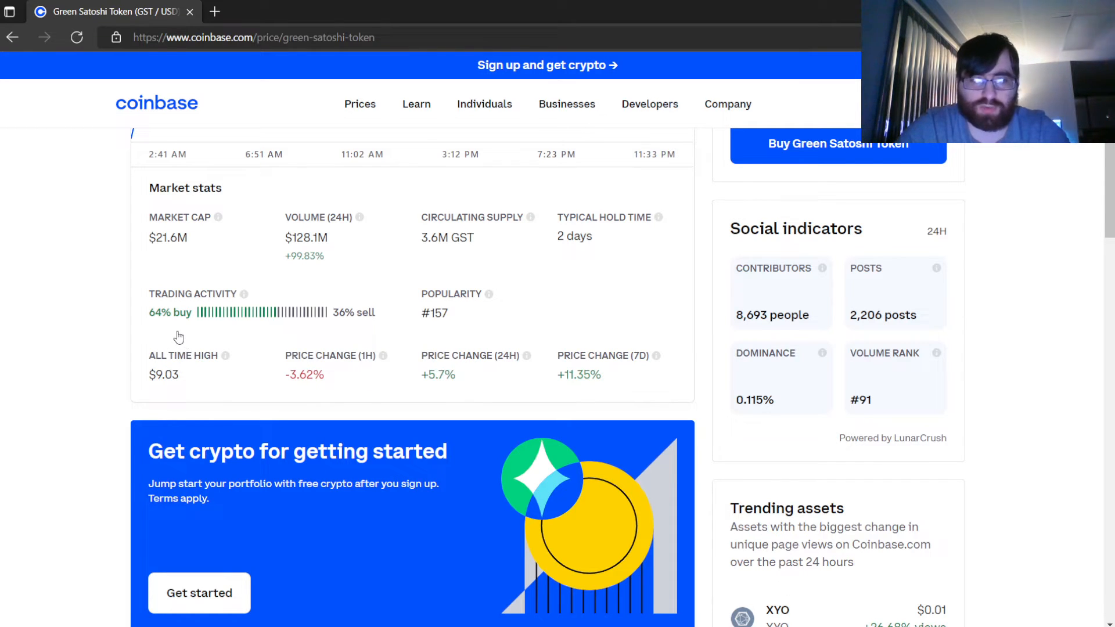
pyautogui.moveTo(384, 329)
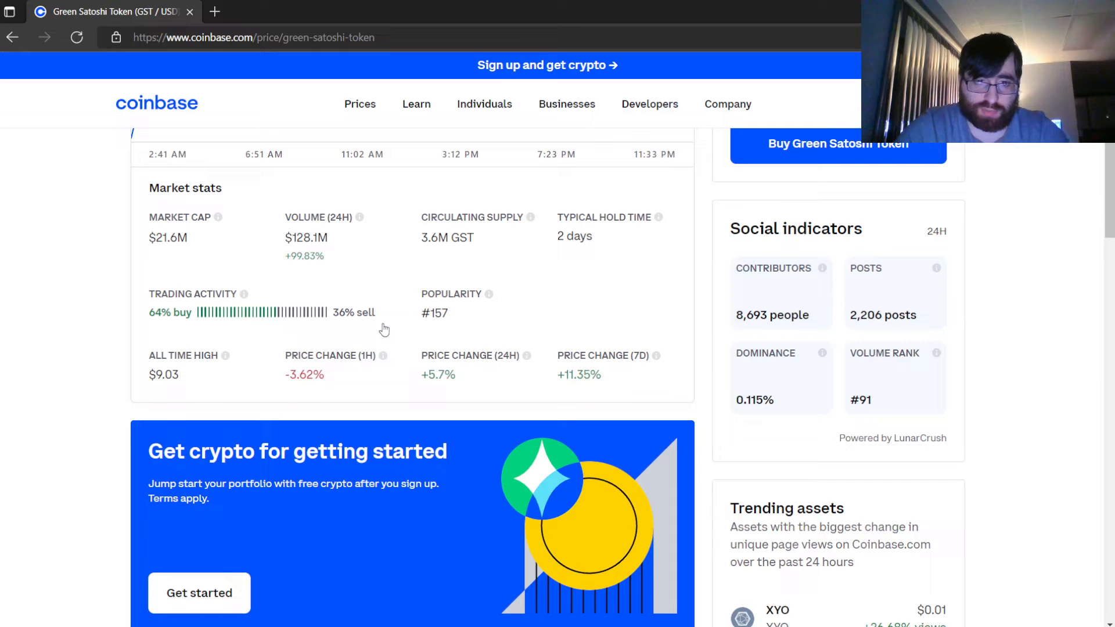
pyautogui.moveTo(235, 322)
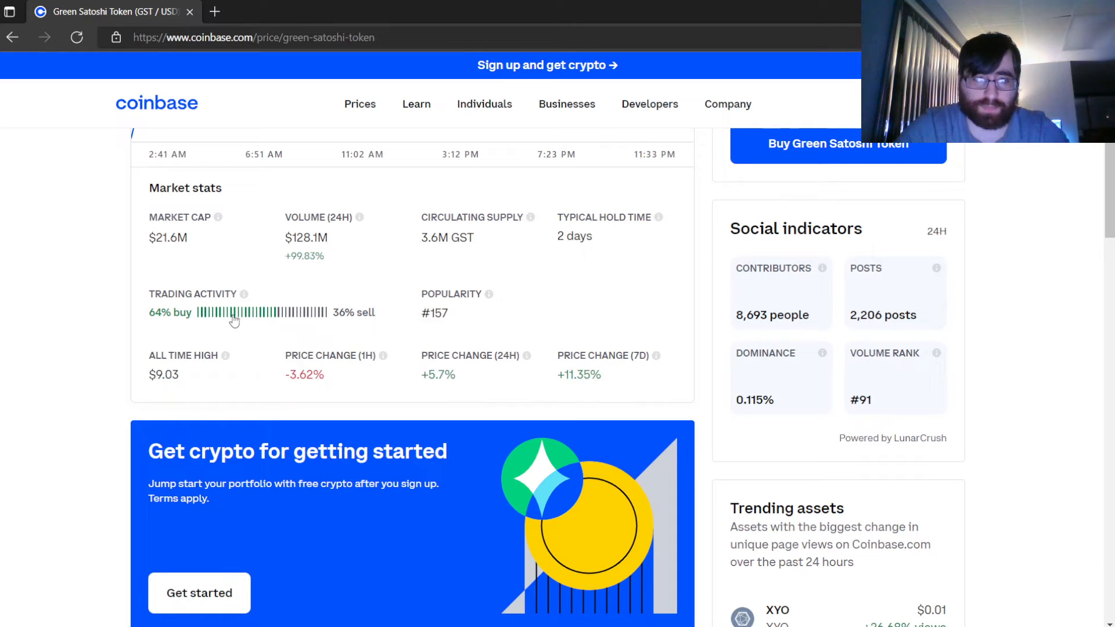
pyautogui.moveTo(349, 321)
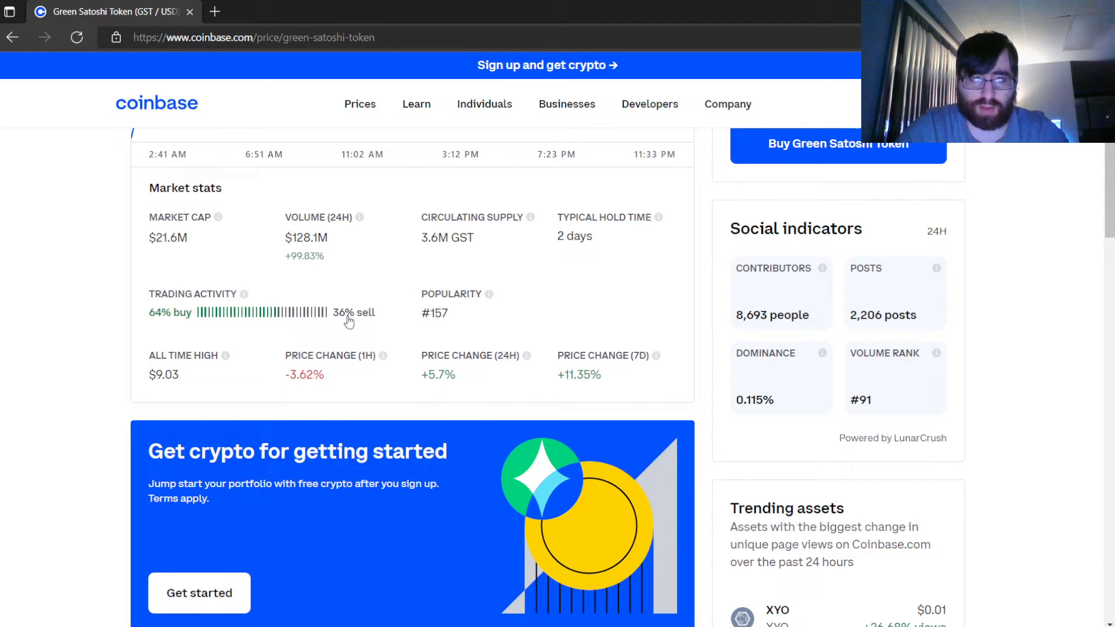
pyautogui.moveTo(344, 319)
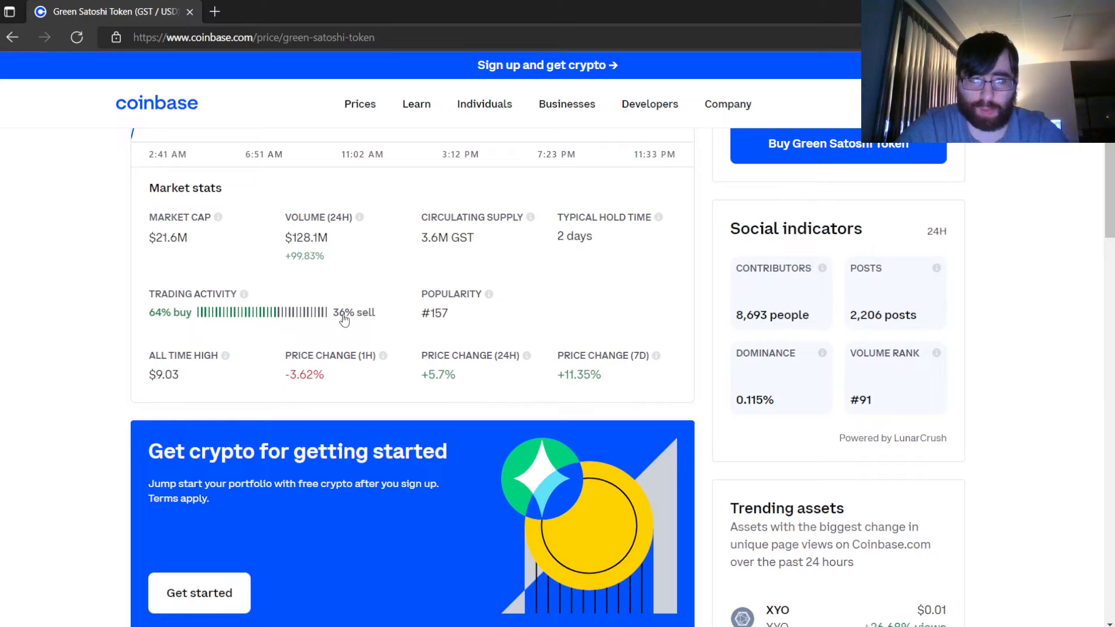
pyautogui.moveTo(207, 328)
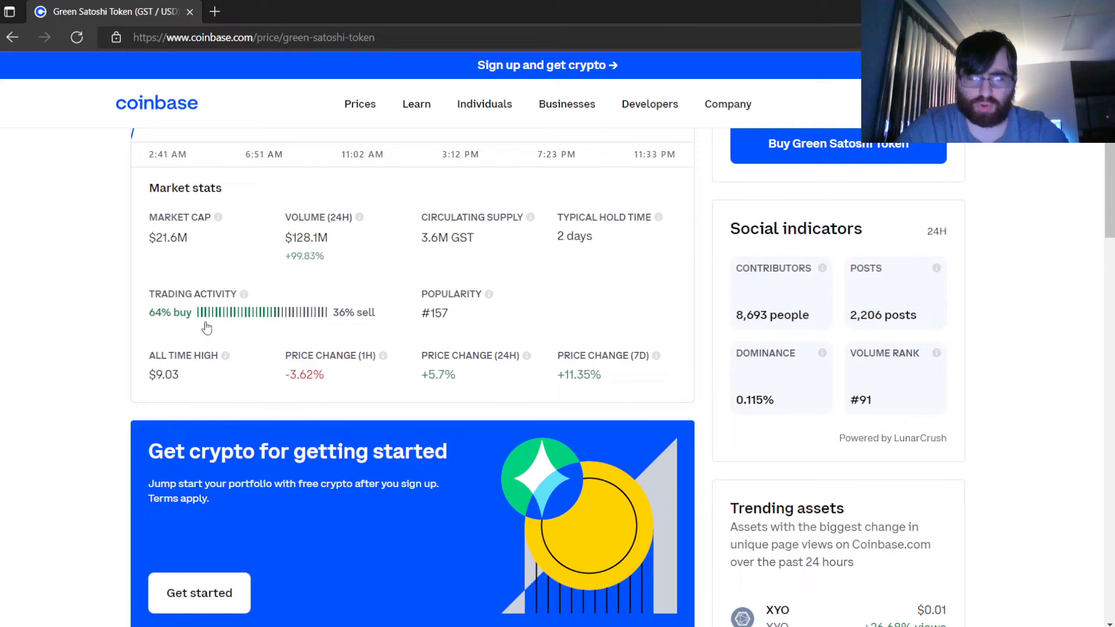
pyautogui.moveTo(406, 331)
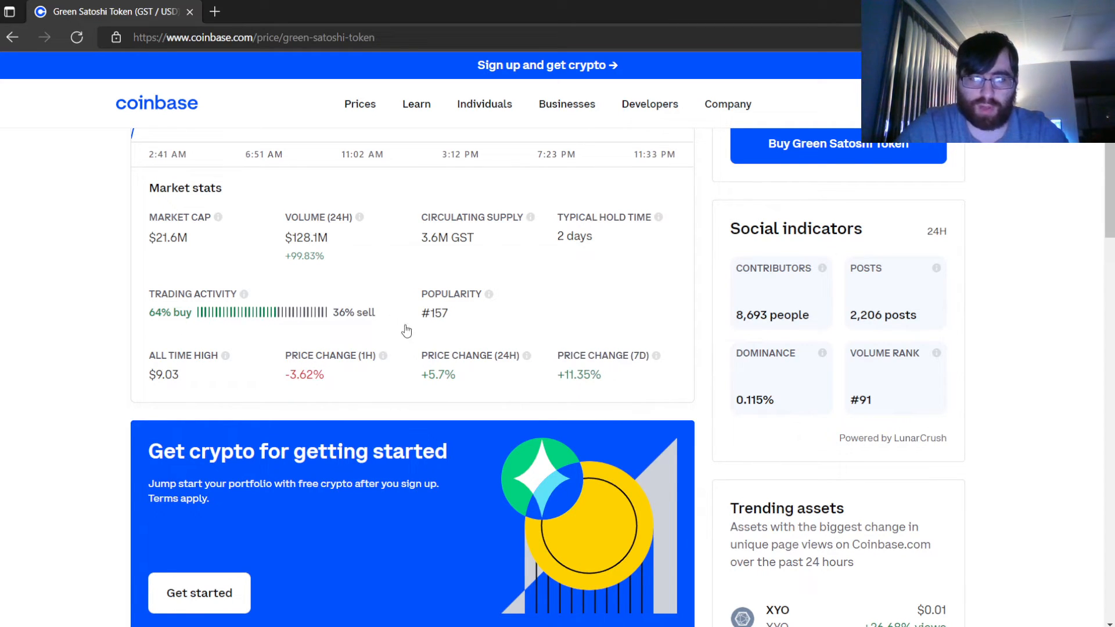
pyautogui.doubleClick(434, 313)
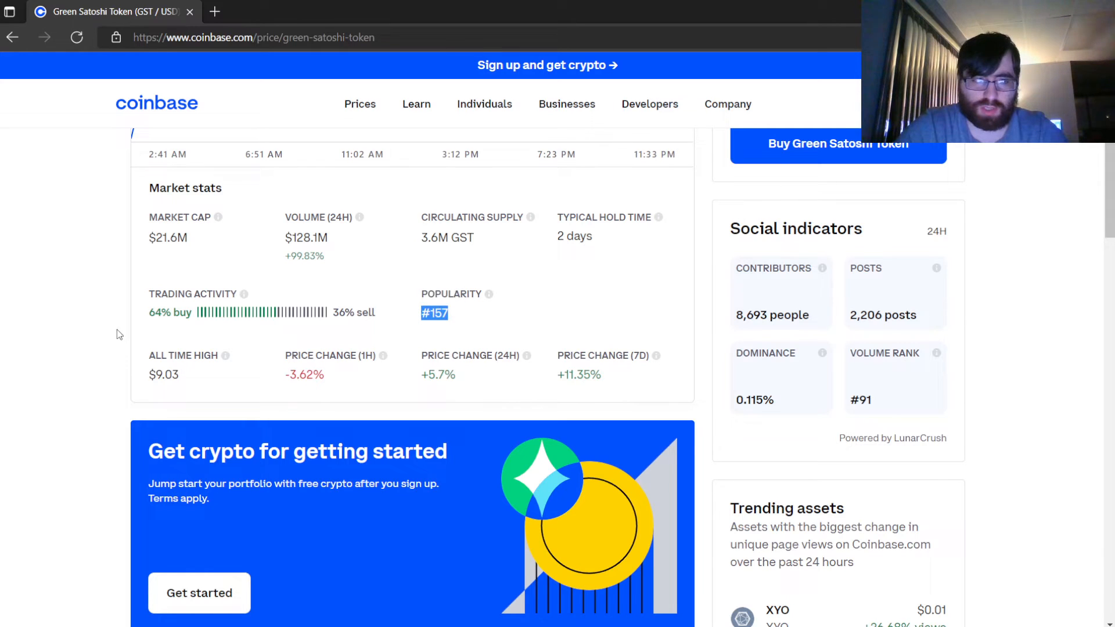
pyautogui.scroll(-3)
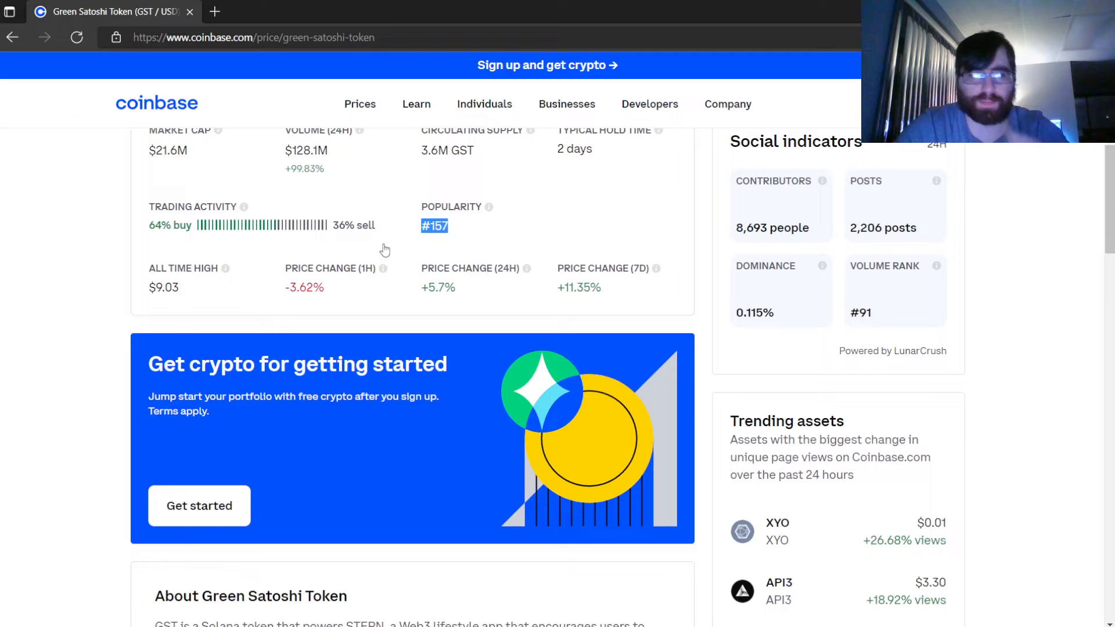
pyautogui.doubleClick(163, 287)
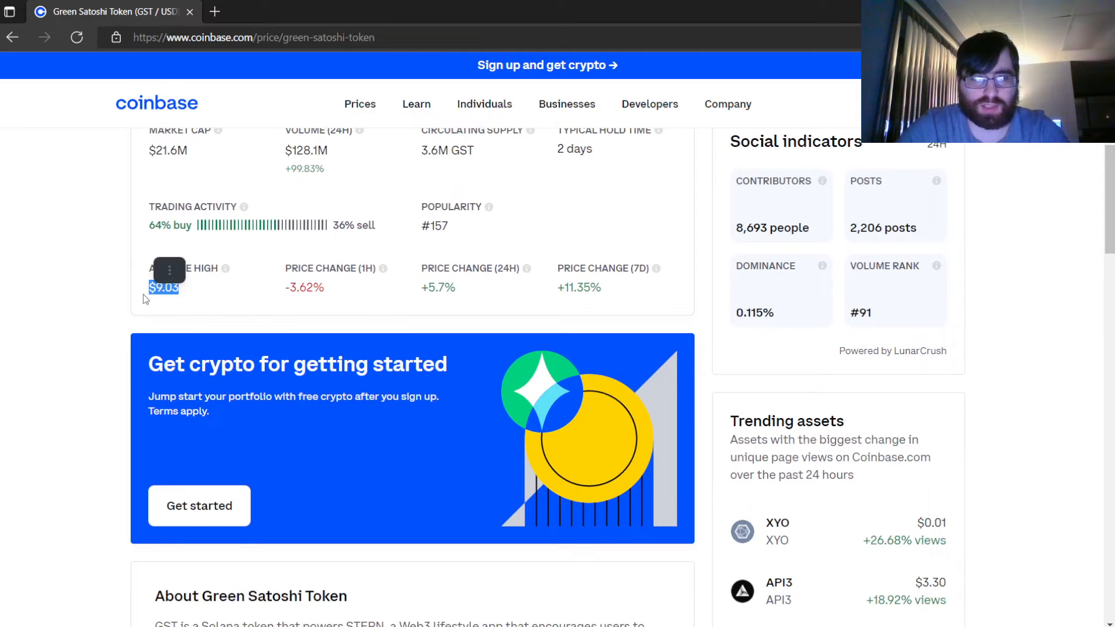
# - Check the all-time chart (April 14 at $4.75), then return to the market stats
pyautogui.scroll(3)
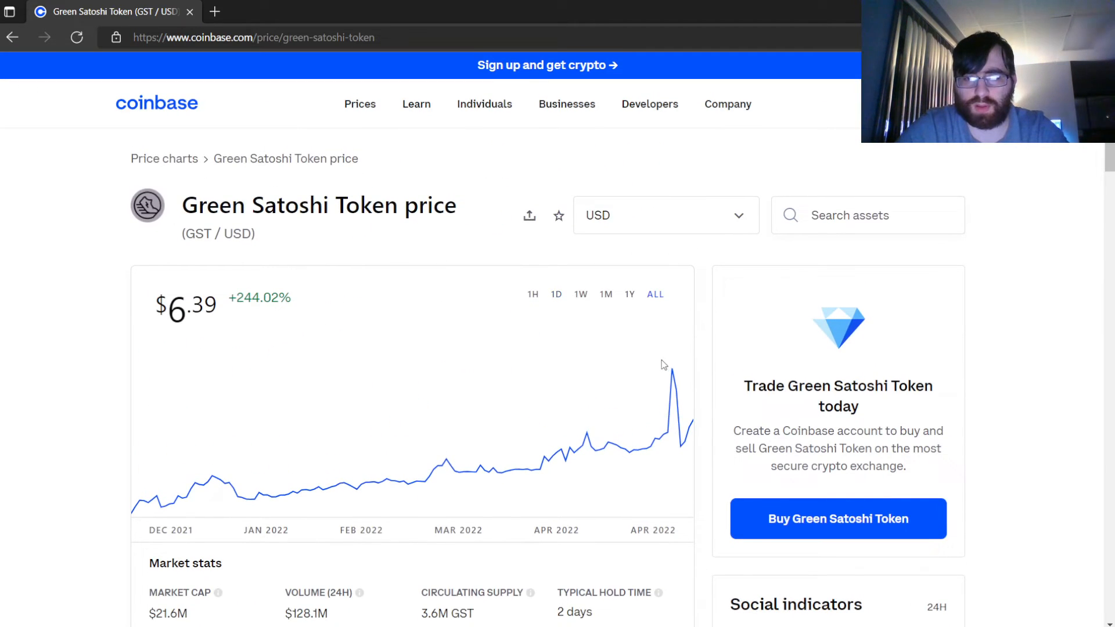
pyautogui.moveTo(499, 351)
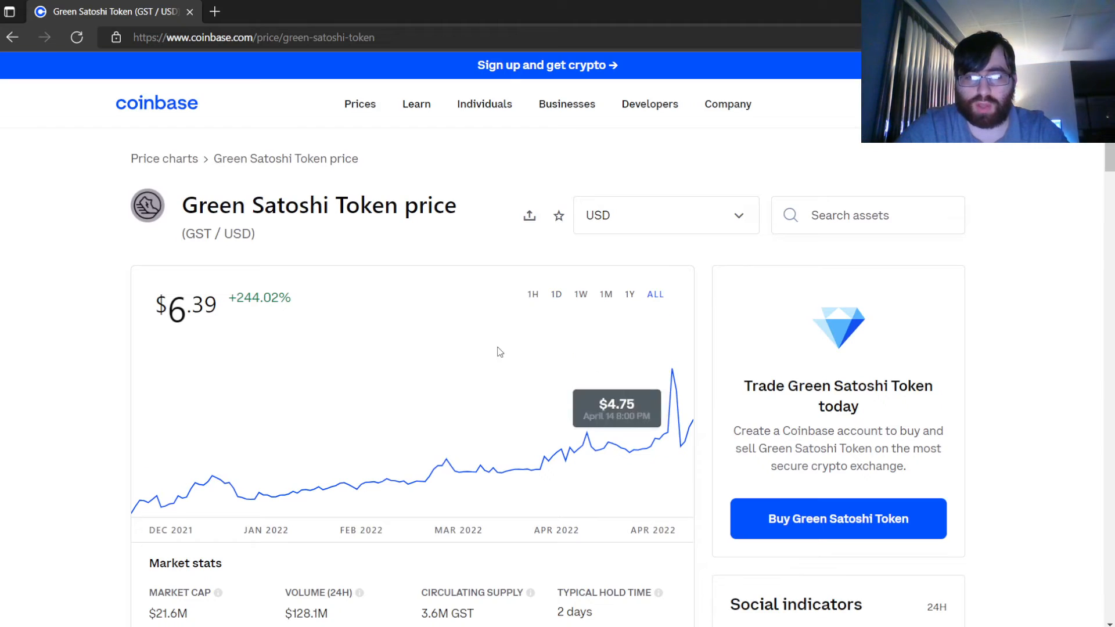
pyautogui.scroll(-3)
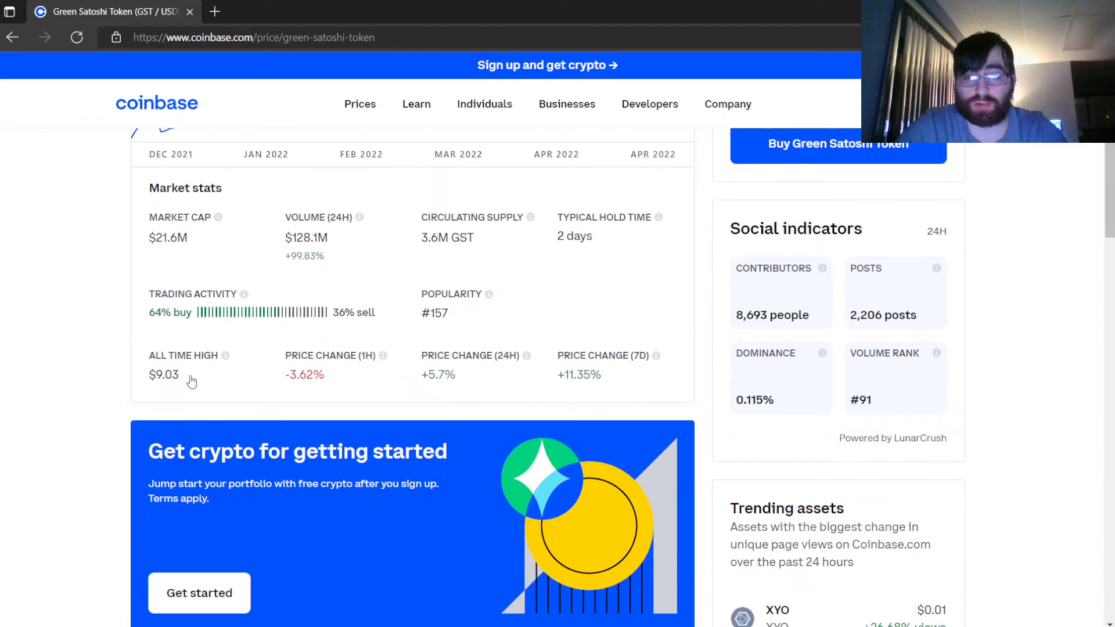
pyautogui.moveTo(470, 385)
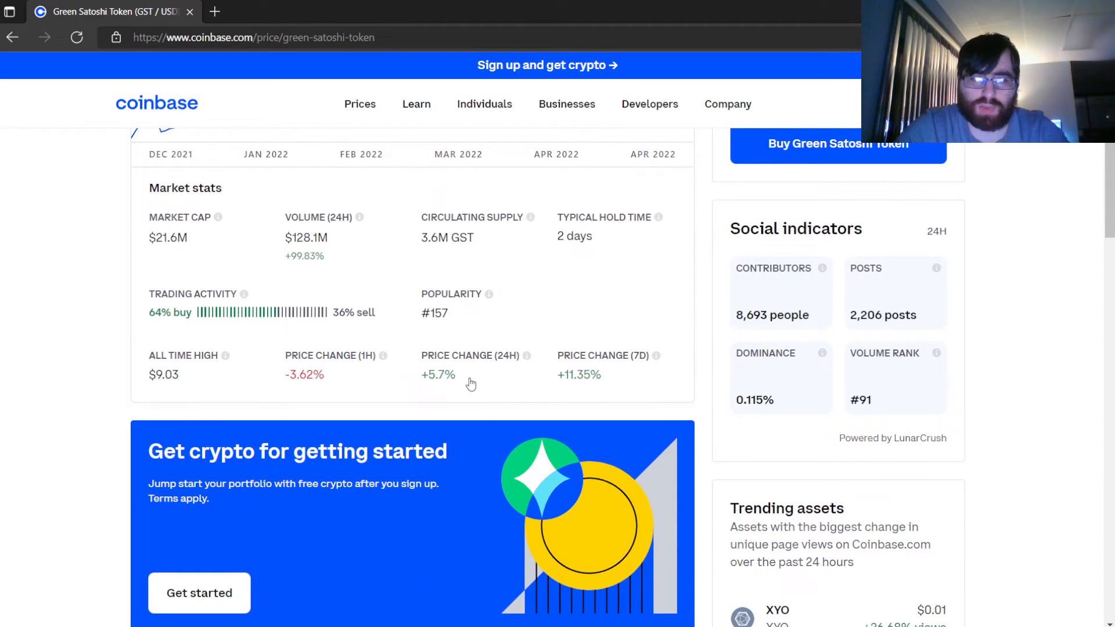
pyautogui.moveTo(613, 390)
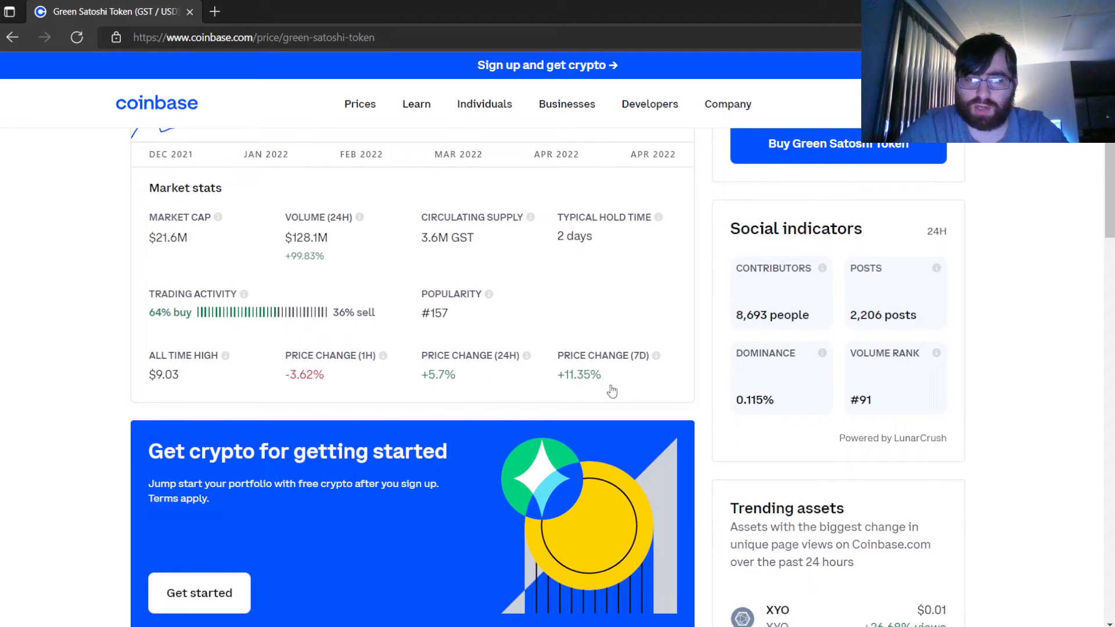
pyautogui.moveTo(590, 391)
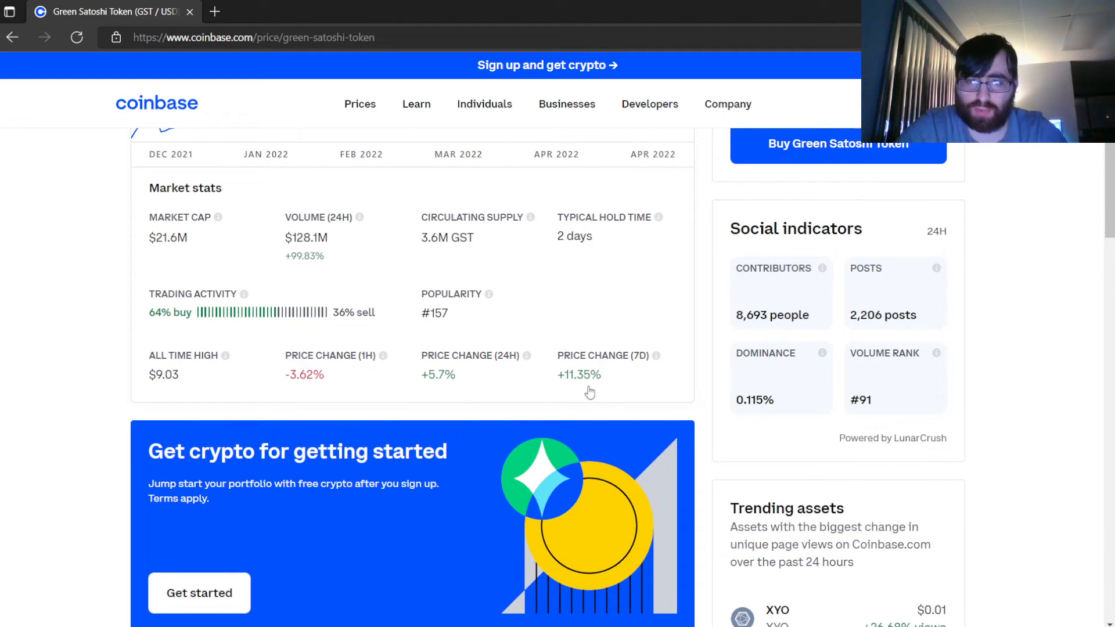
# - Read the token description and weekly summary: up 11.35%, 29.21% below all-time high
pyautogui.scroll(-3)
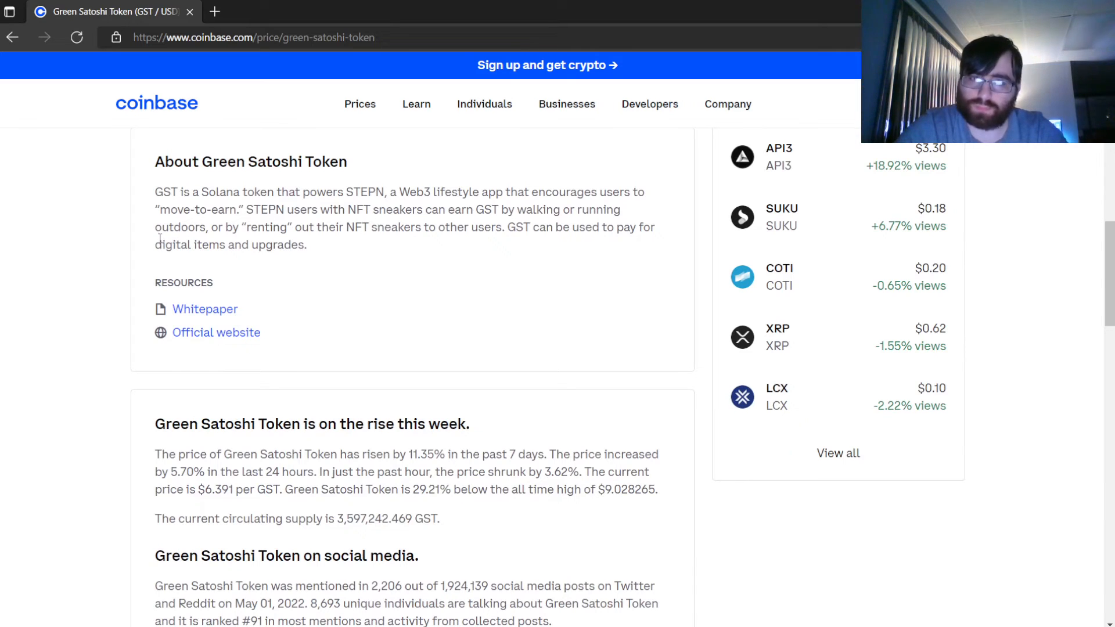
pyautogui.moveTo(363, 249)
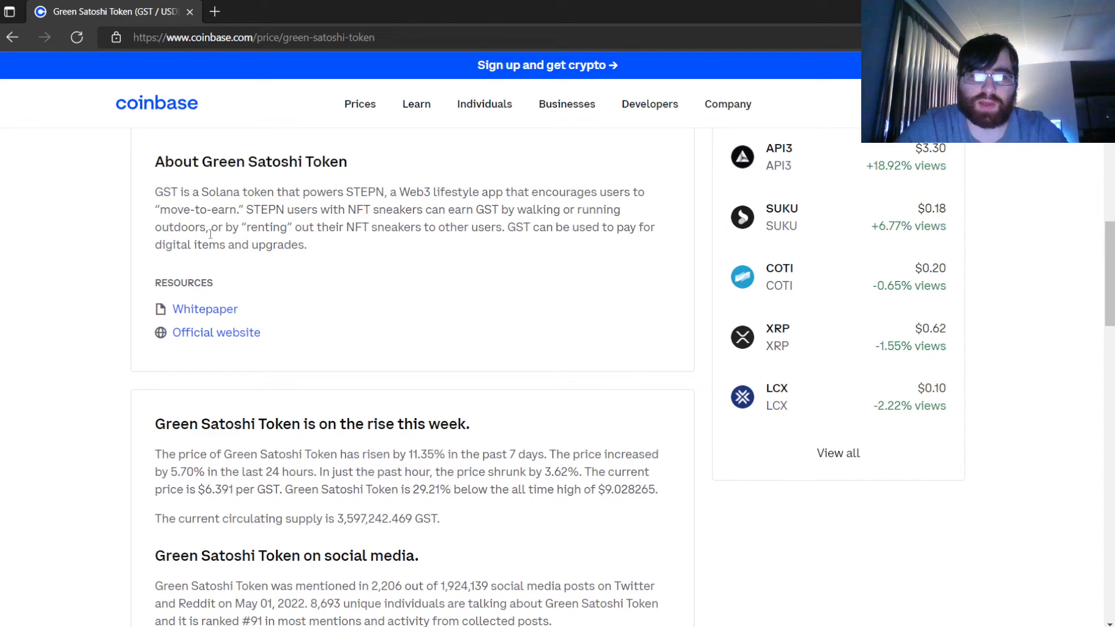
pyautogui.moveTo(530, 250)
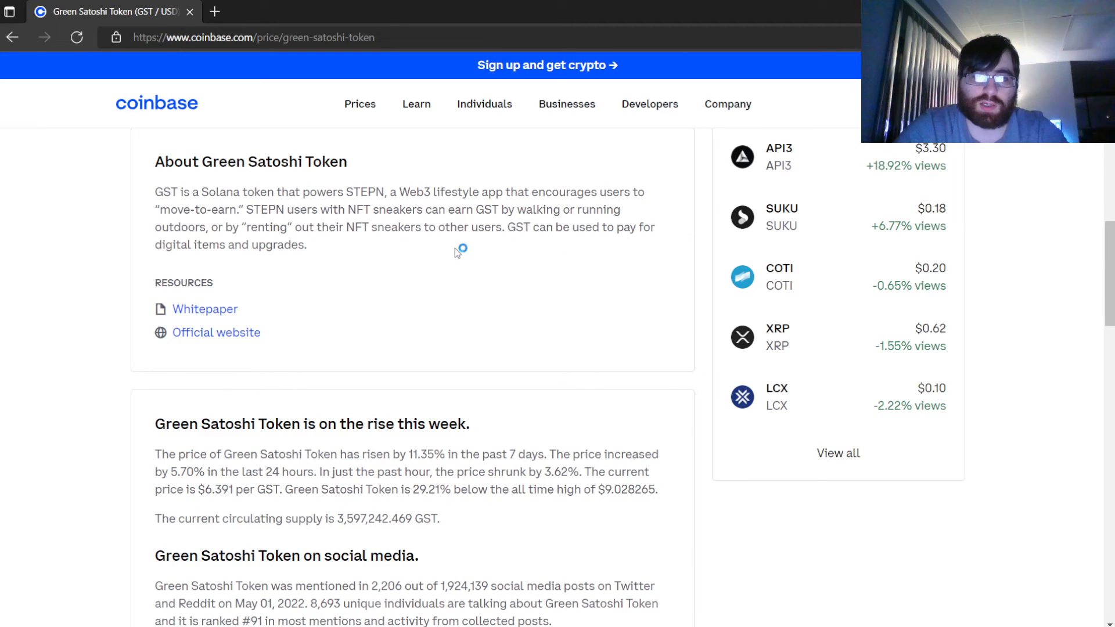
pyautogui.moveTo(458, 251)
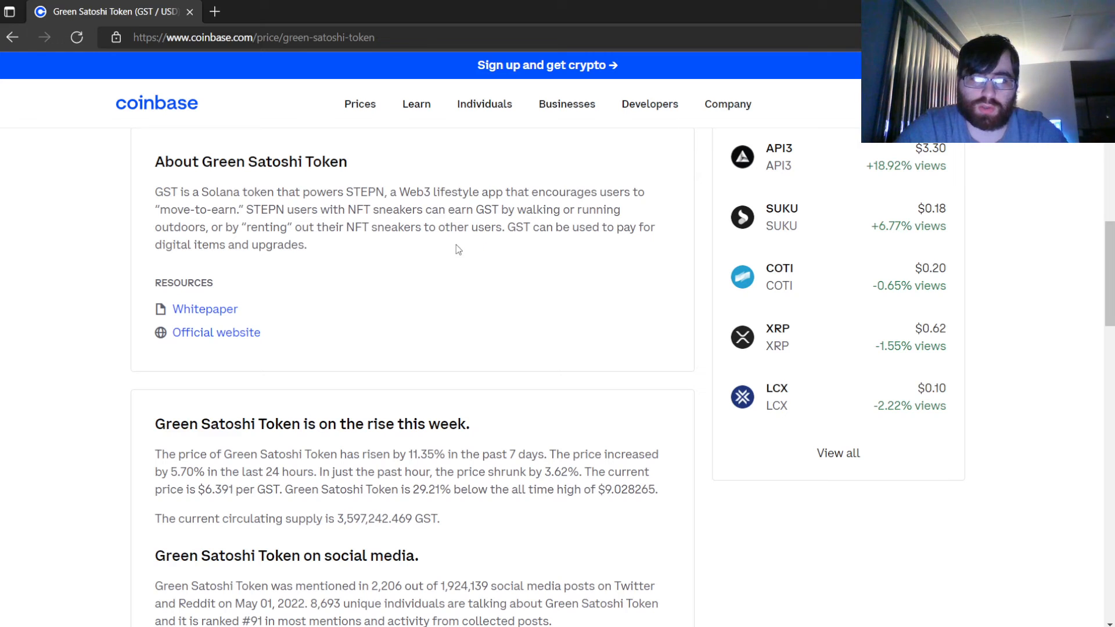
pyautogui.moveTo(316, 249)
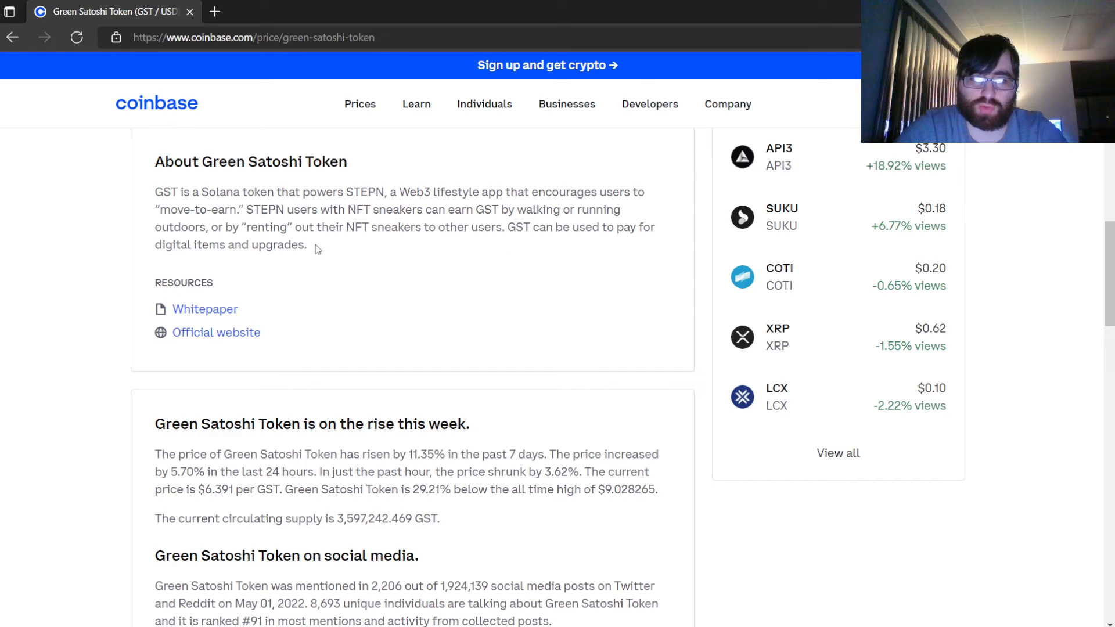
# - View the GST chart at 1M and 1W, then back to ALL (+244.02% at $6.39)
pyautogui.scroll(3)
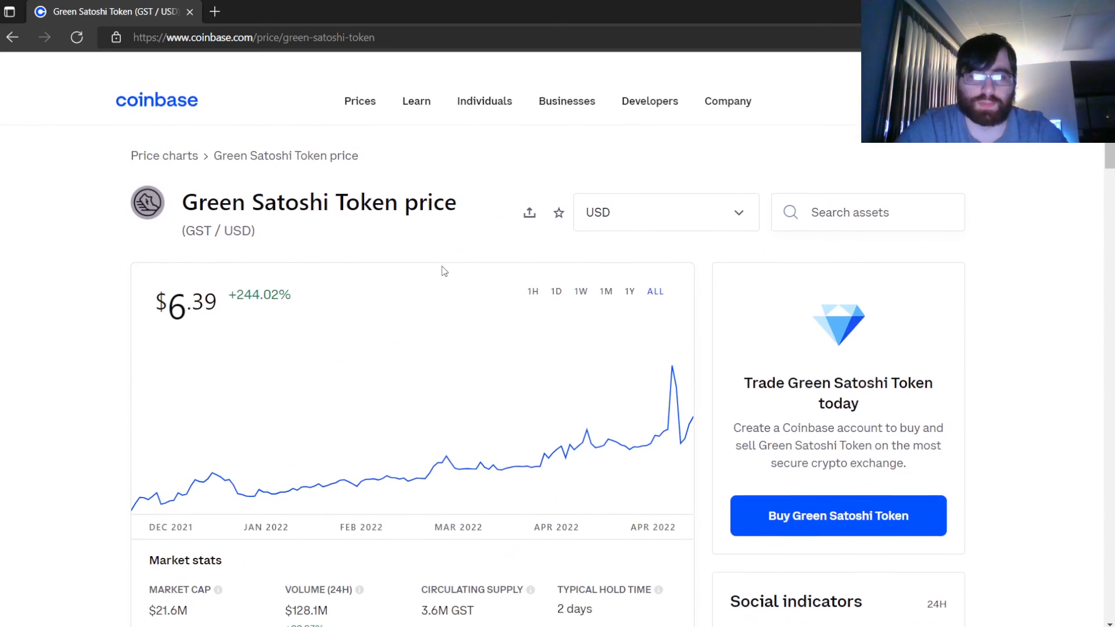
pyautogui.click(606, 294)
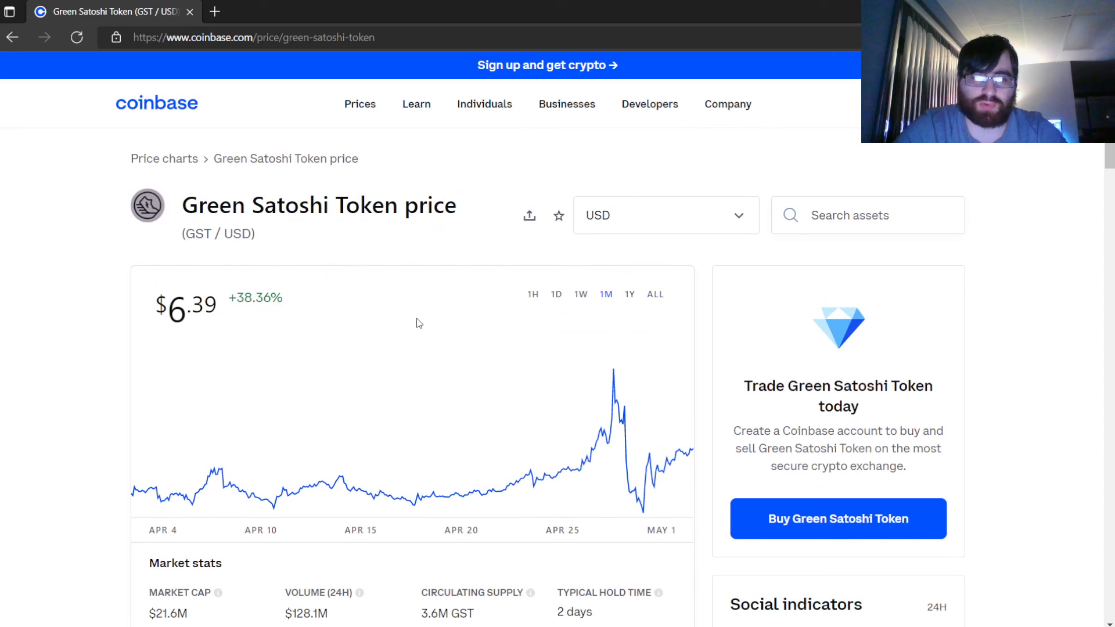
pyautogui.click(581, 294)
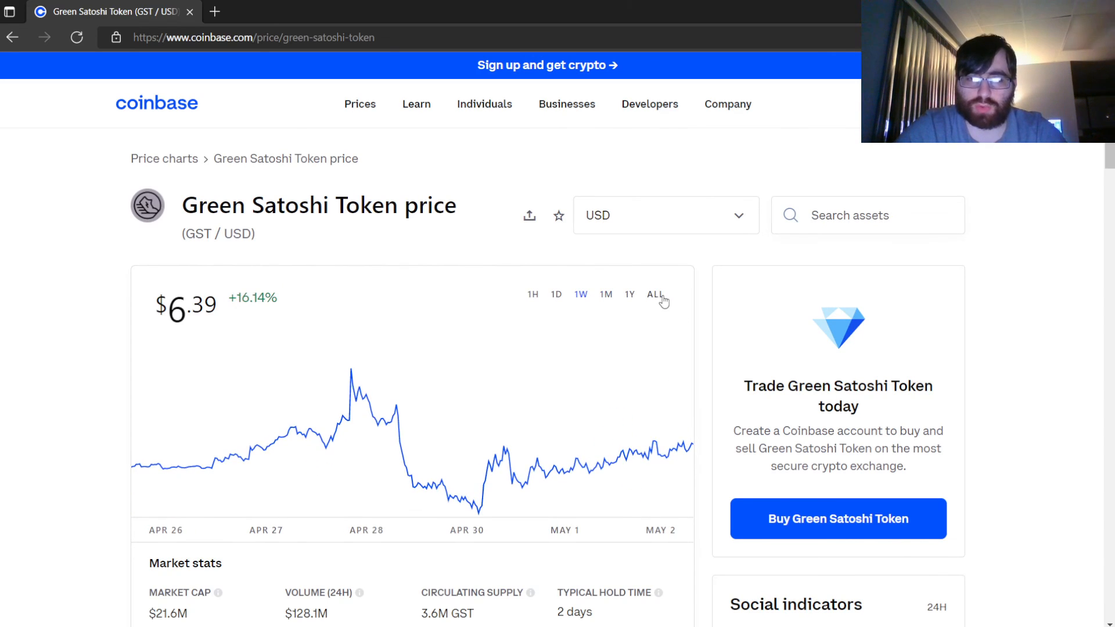
pyautogui.click(654, 294)
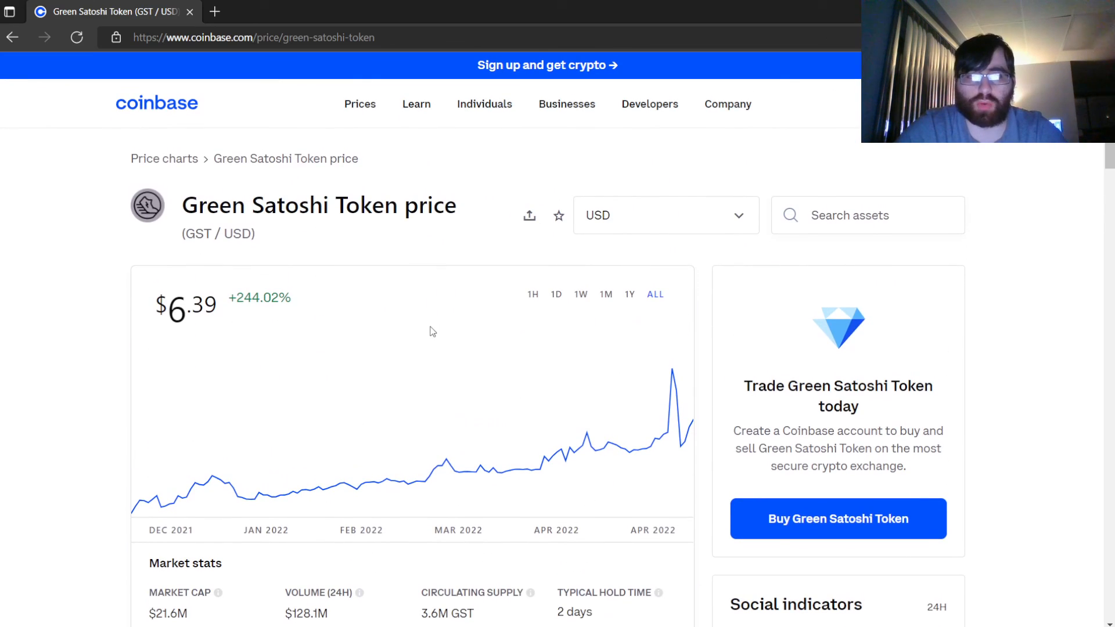
pyautogui.moveTo(534, 349)
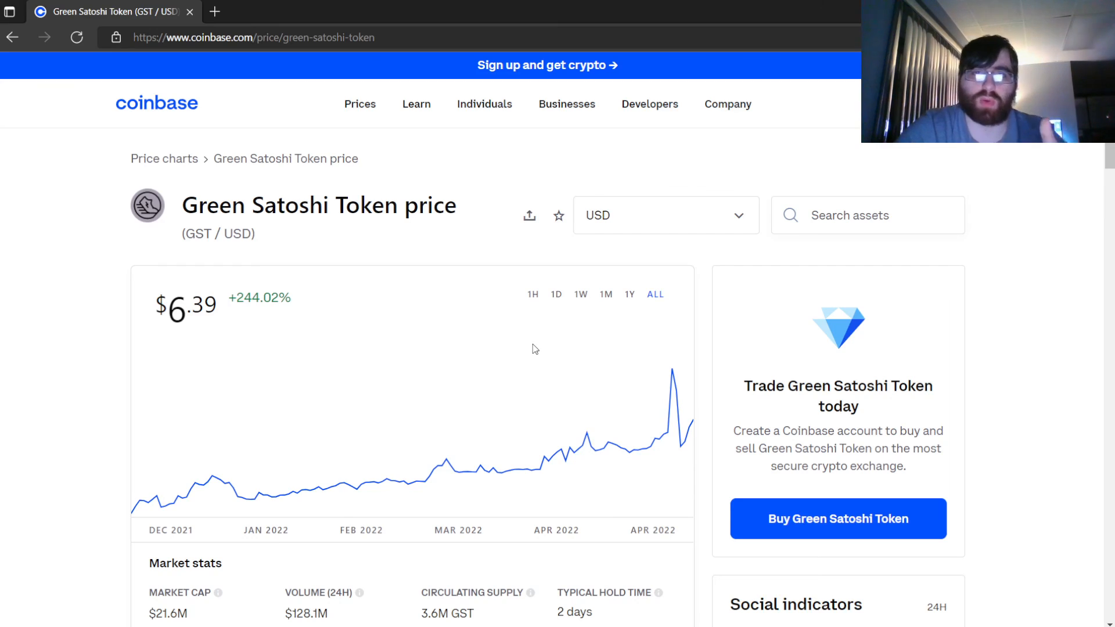